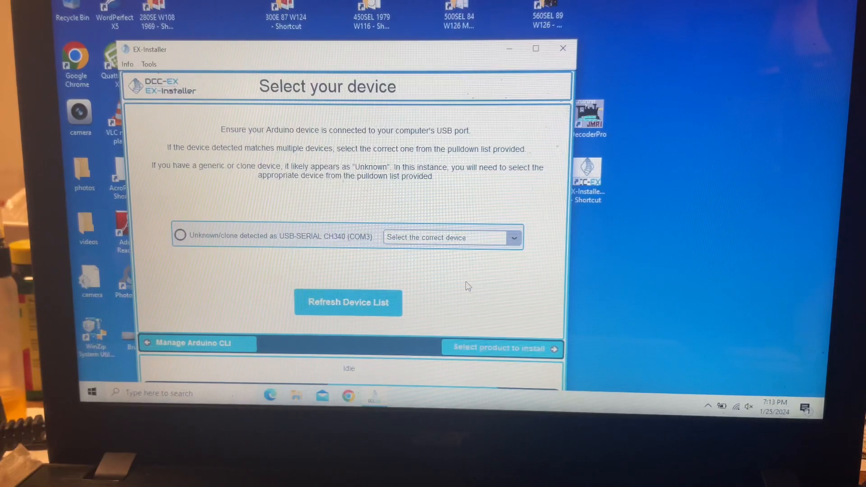
mouse_move(504, 69)
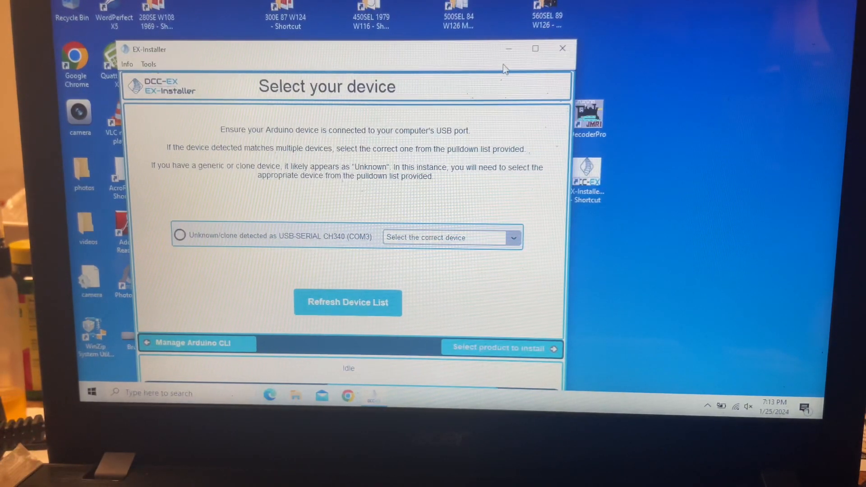
Close the EX-Installer window from its device-selection step, leaving the desktop visible.
click(562, 49)
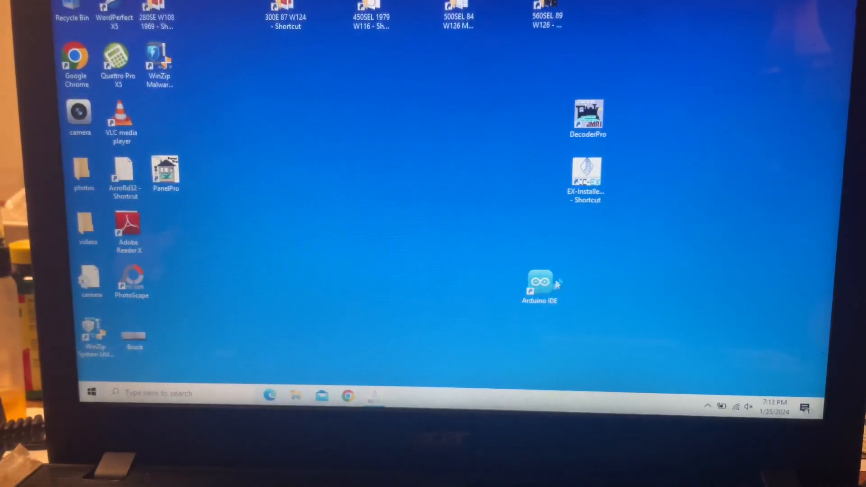
click(539, 287)
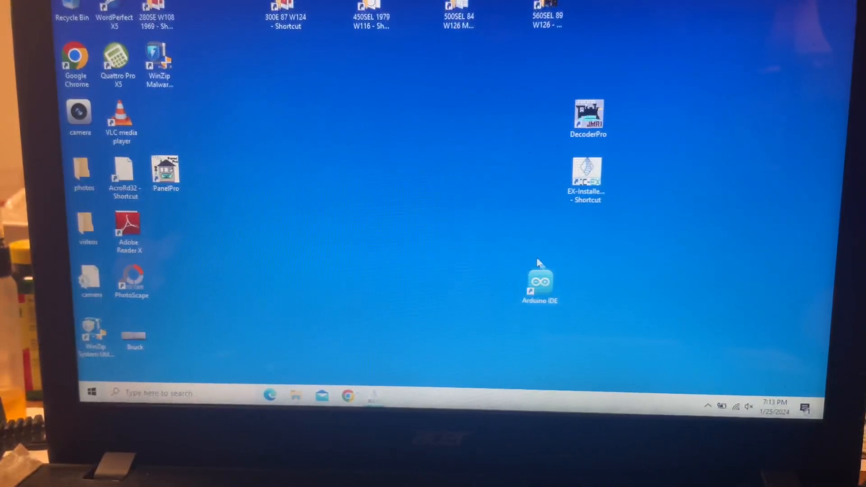
click(539, 284)
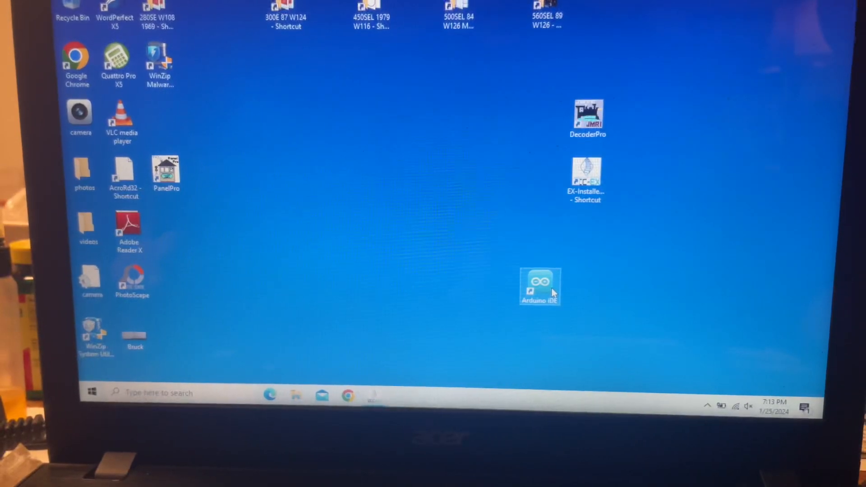
mouse_move(350, 365)
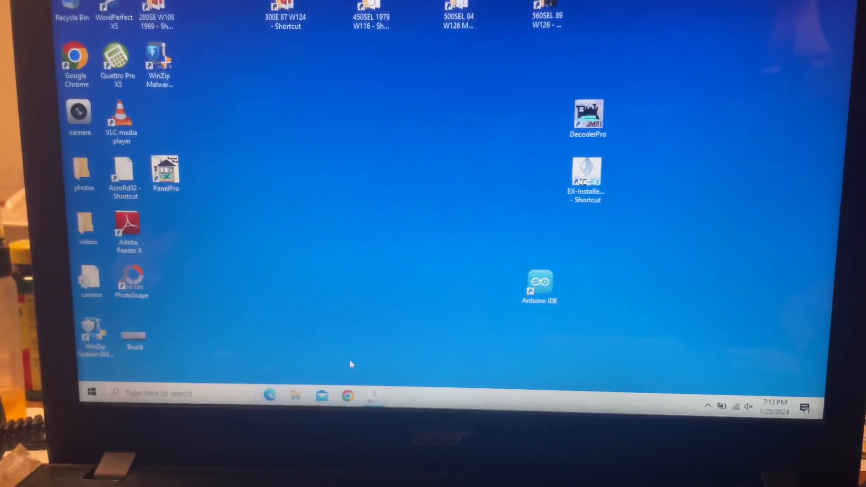
mouse_move(577, 301)
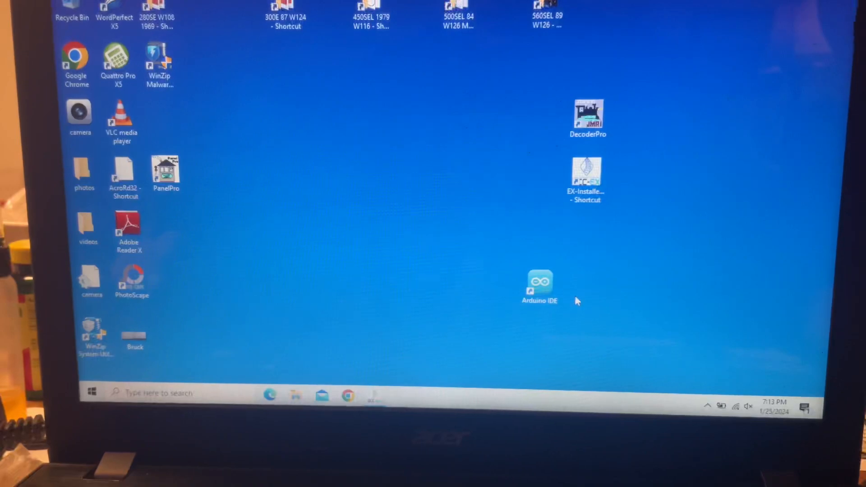
click(539, 285)
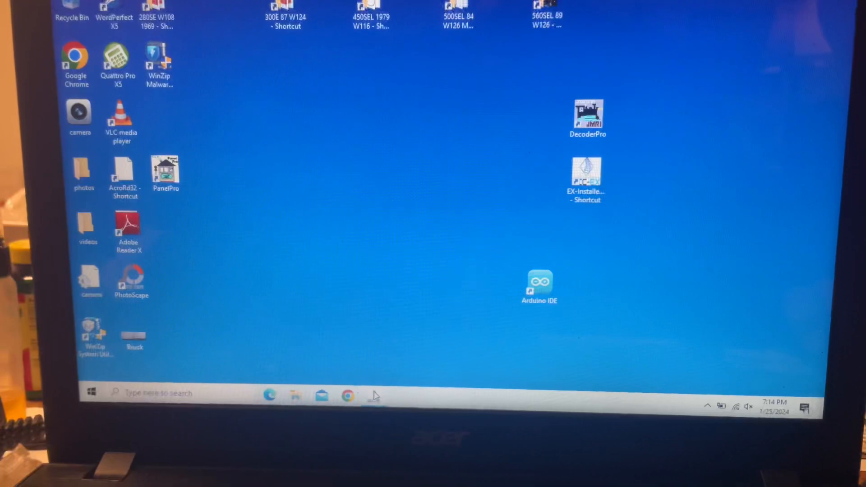
Relaunch EX-Installer from its desktop shortcut, returning to the COM3 device-selection page.
double_click(585, 173)
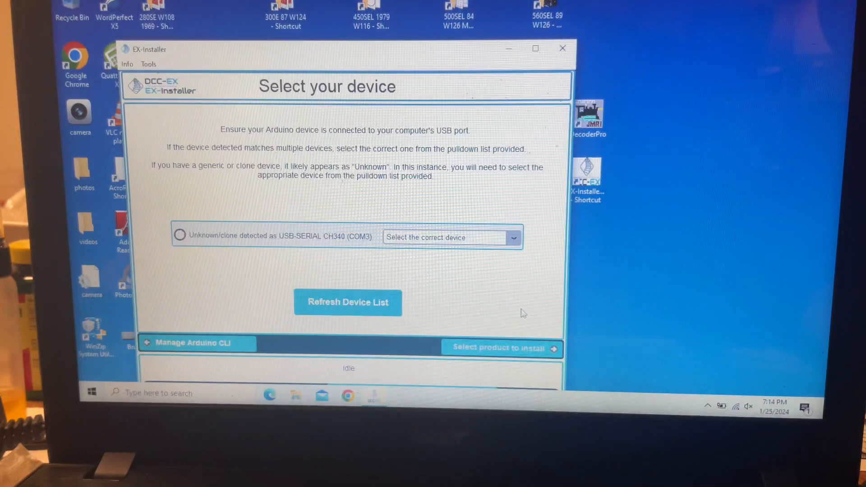
mouse_move(516, 282)
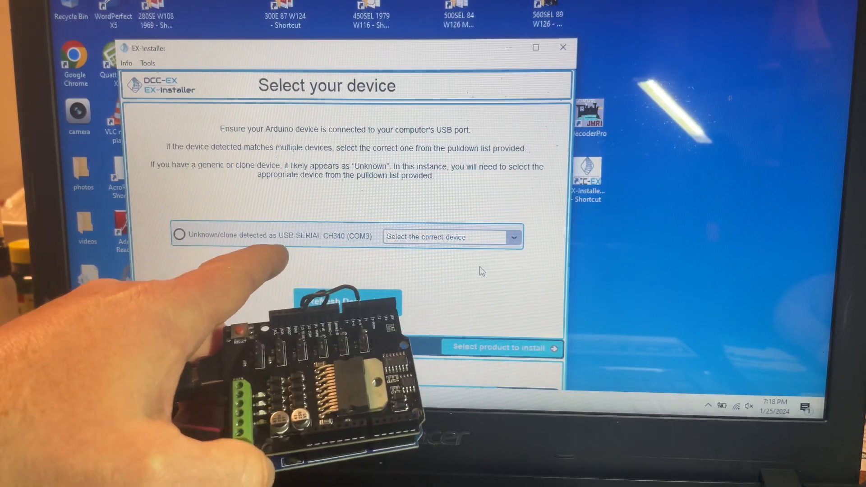
Identify the COM3 clone board as an Arduino Uno and continue to product selection.
click(513, 237)
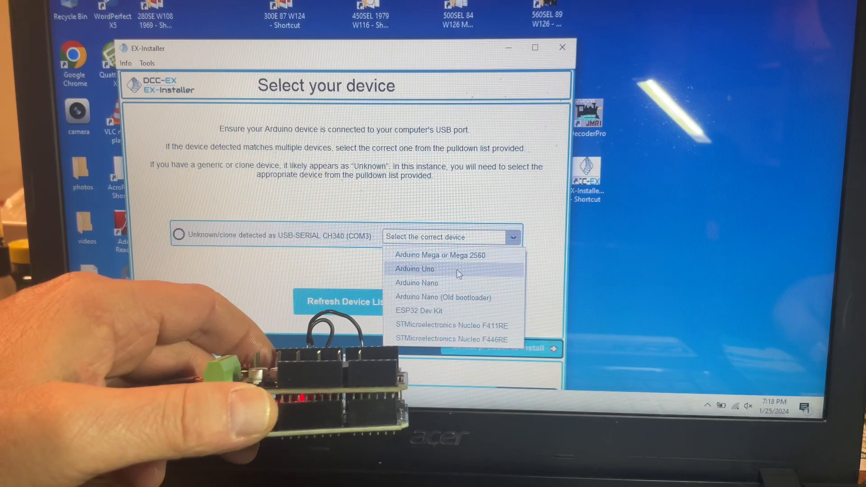
click(414, 268)
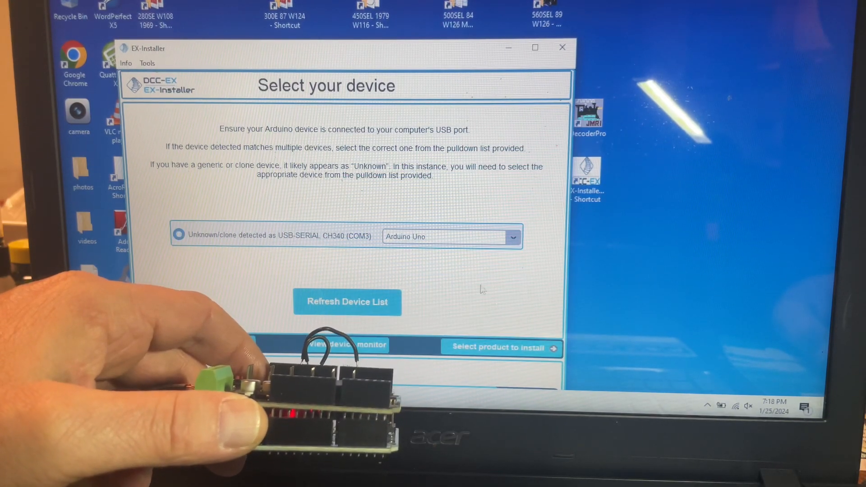
click(501, 347)
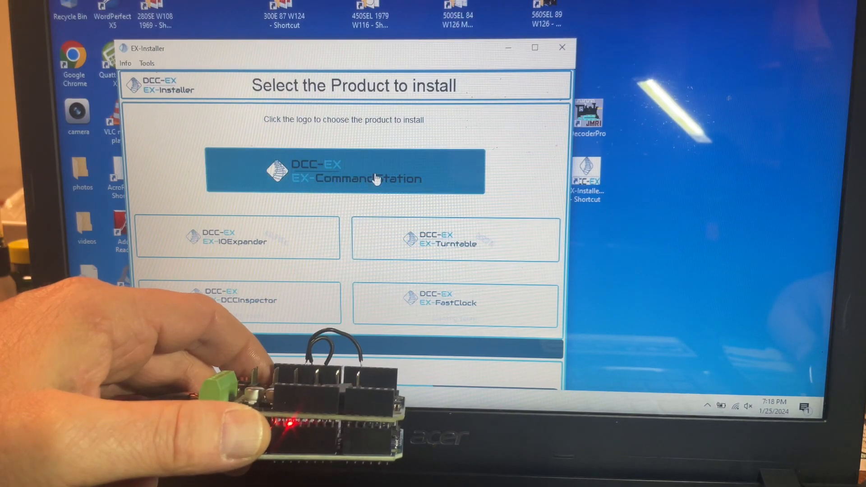
mouse_move(572, 249)
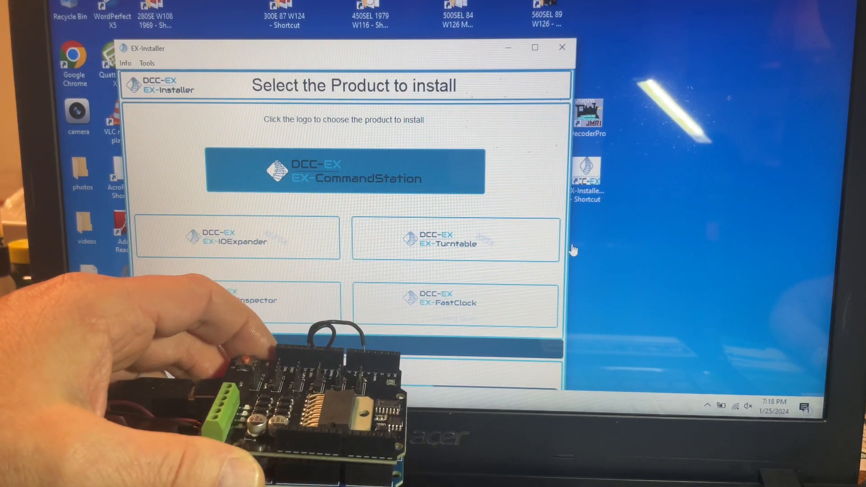
Pick EX-CommandStation as the product to install.
click(345, 171)
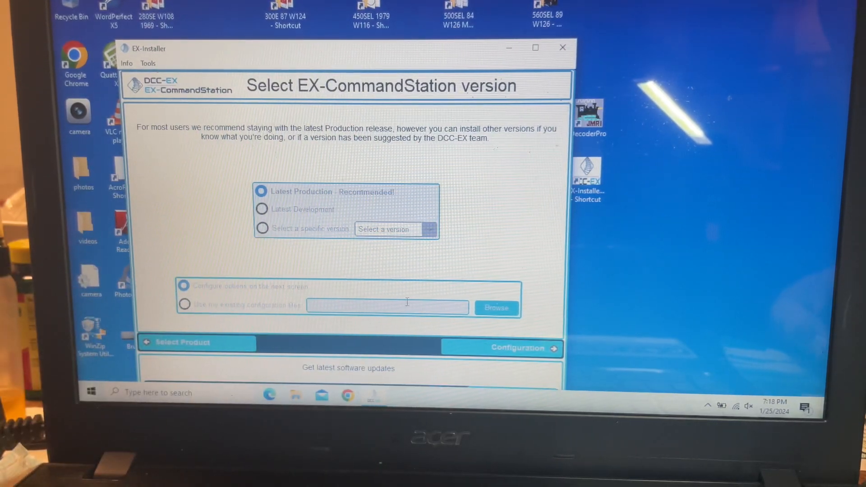
mouse_move(407, 376)
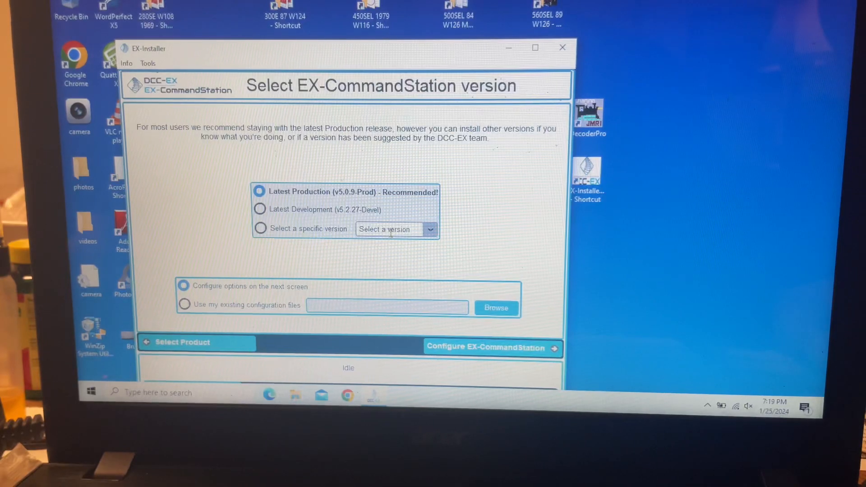
Choose the specific EX-CommandStation version v4.1.6-Prod from the version list.
click(430, 229)
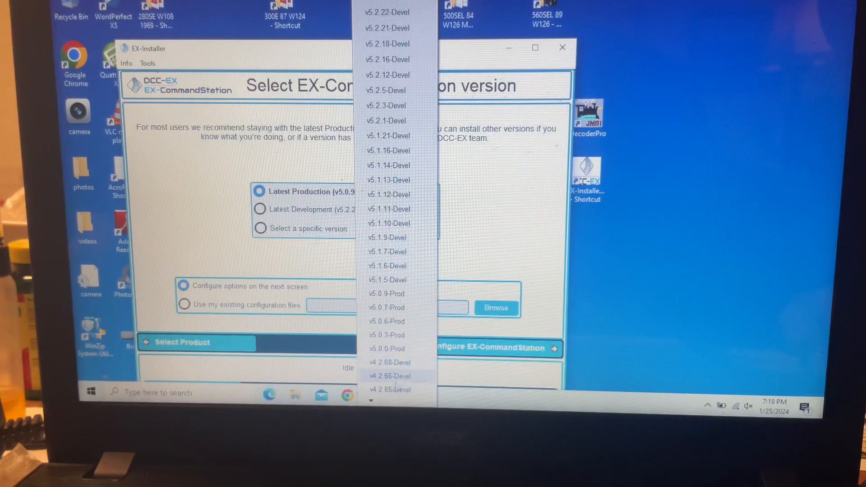
mouse_move(389, 362)
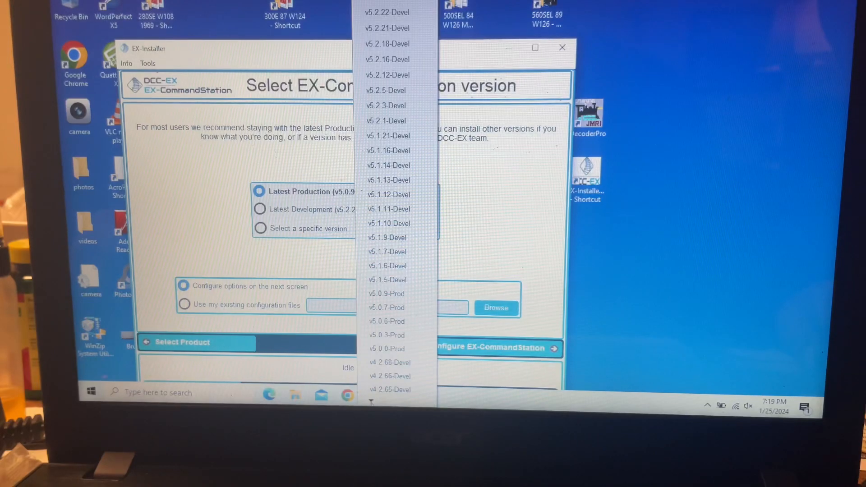
scroll(down, 3)
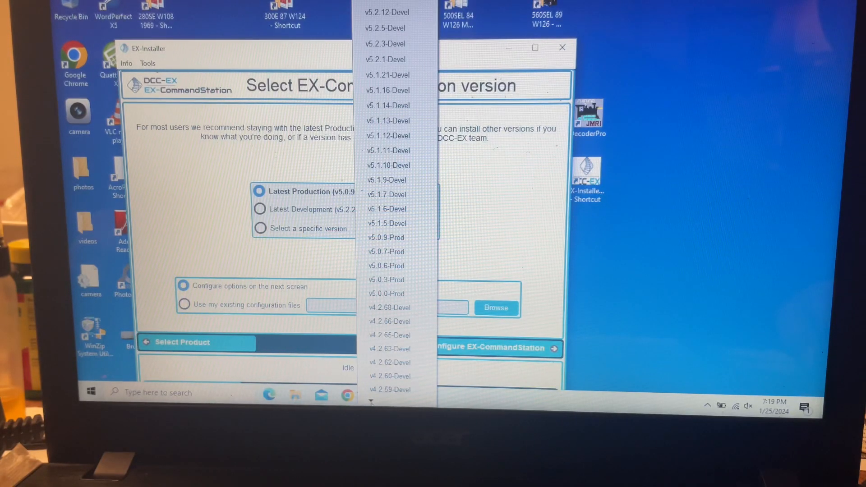
scroll(down, 3)
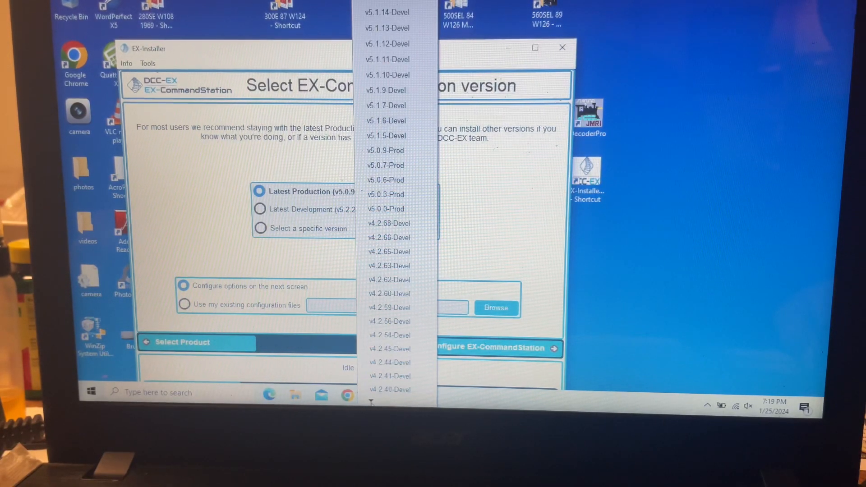
scroll(down, 3)
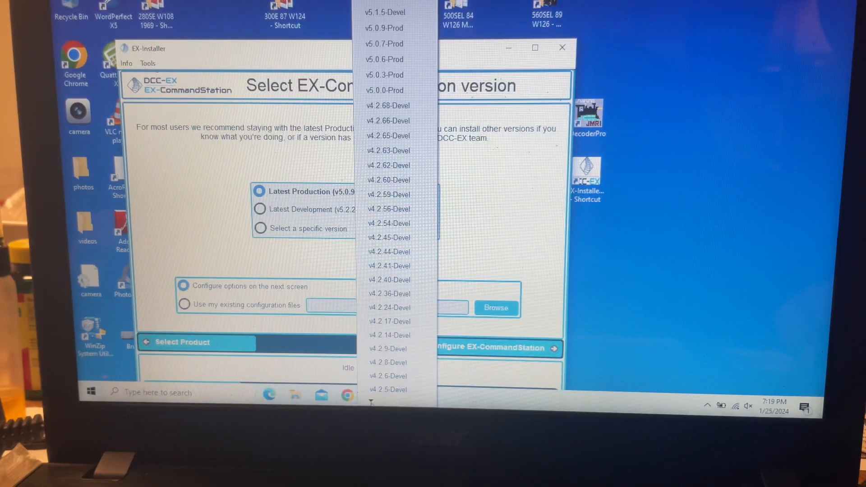
scroll(down, 3)
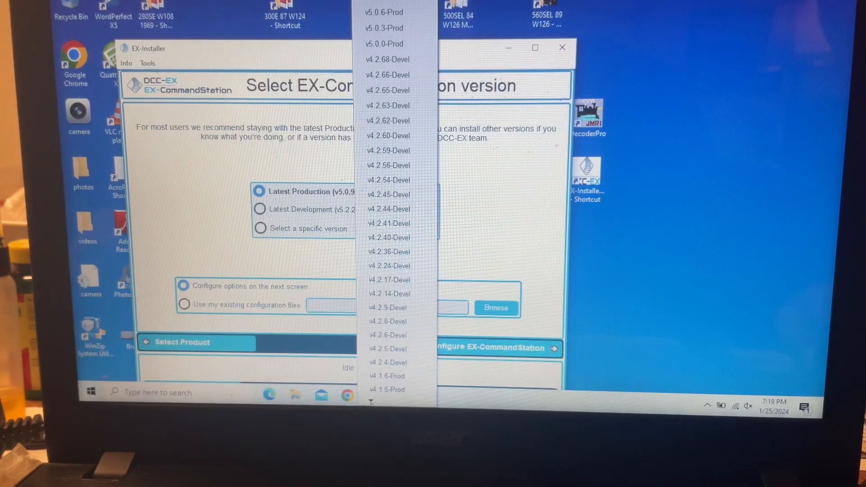
scroll(down, 3)
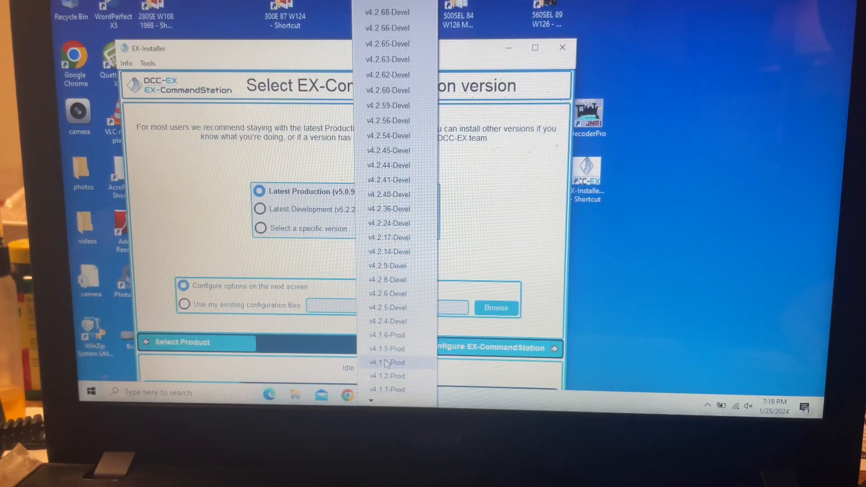
mouse_move(389, 349)
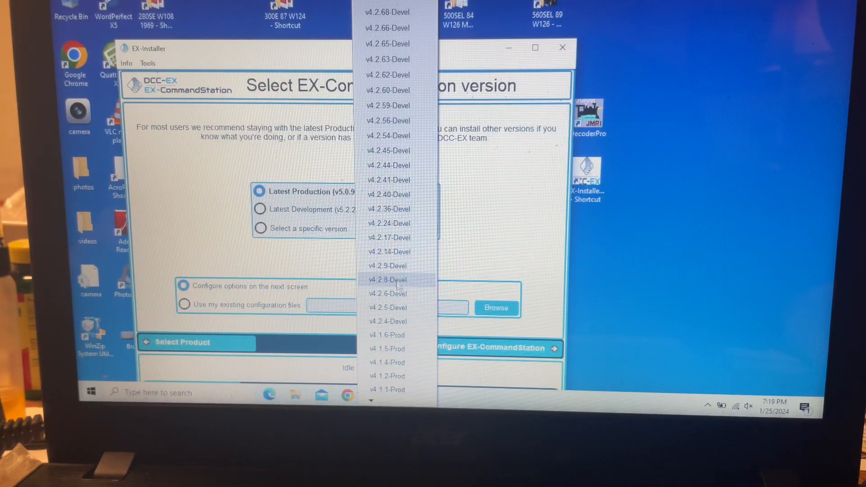
mouse_move(387, 335)
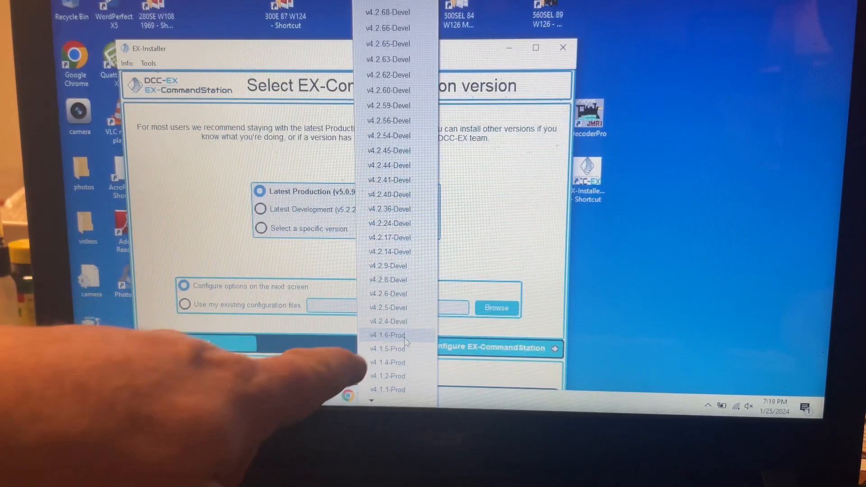
click(386, 335)
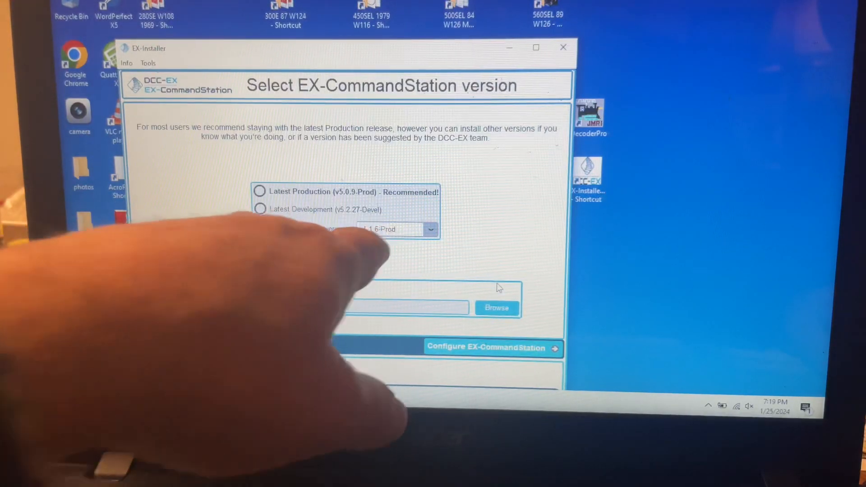
Keep v4.1.6-Prod selected and proceed to configuring EX-CommandStation options.
click(259, 228)
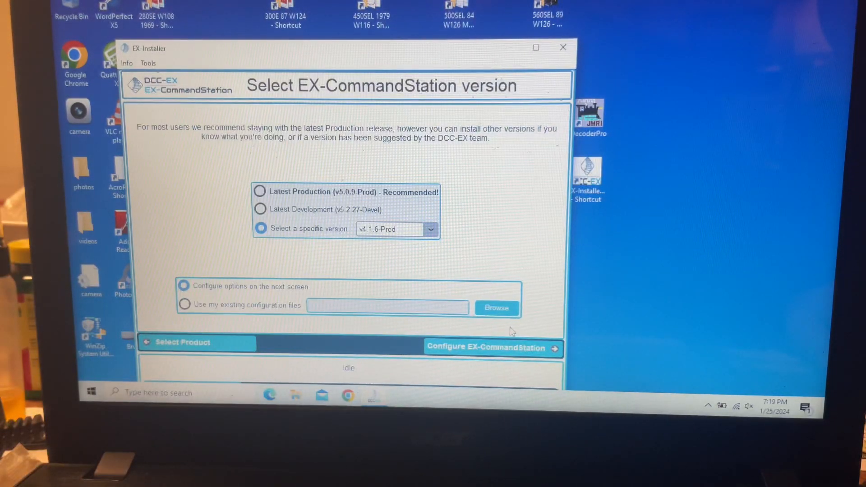
click(490, 346)
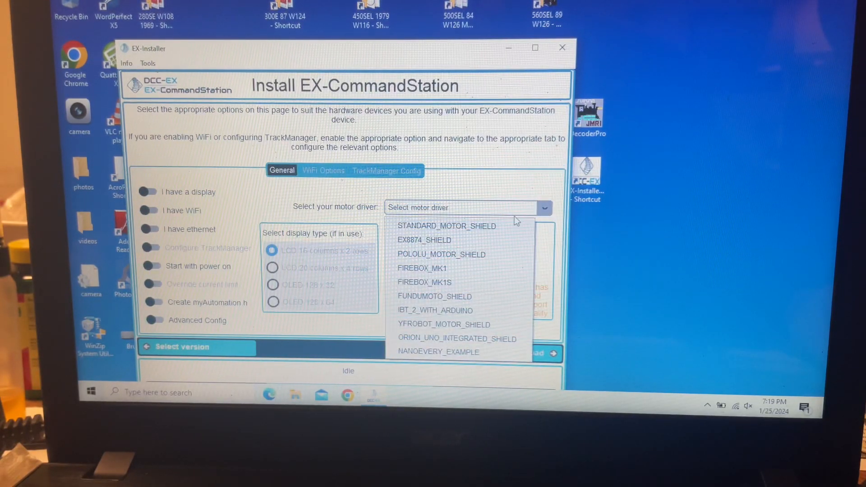
Select STANDARD_MOTOR_SHIELD as the motor driver, then close EX-Installer.
click(445, 225)
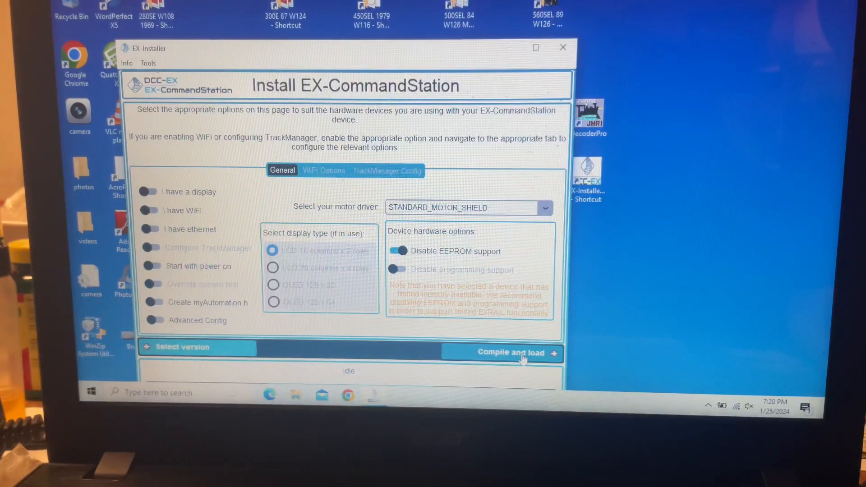
mouse_move(546, 176)
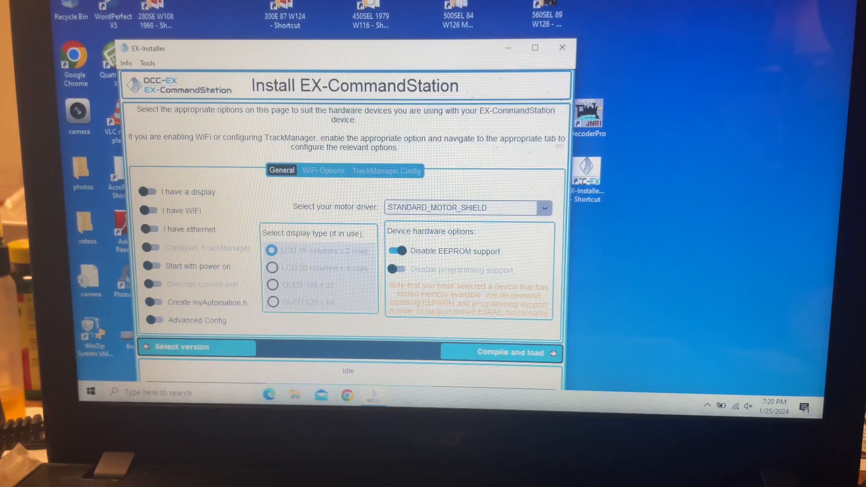
click(561, 47)
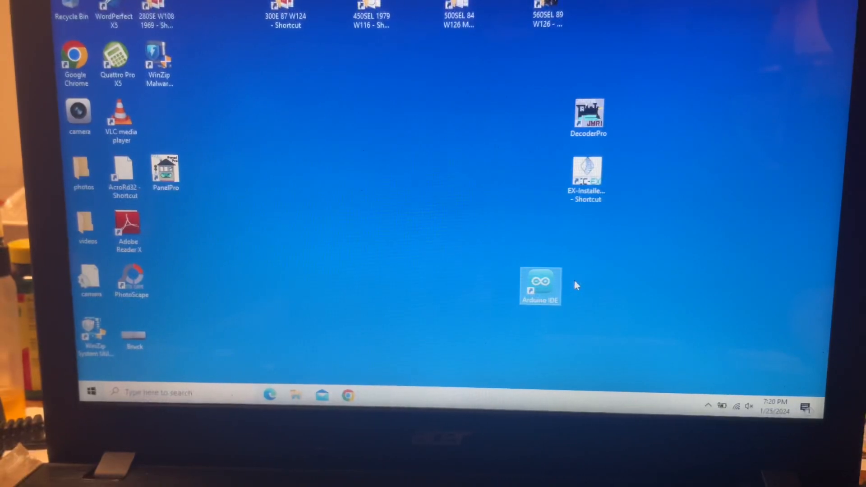
double_click(540, 285)
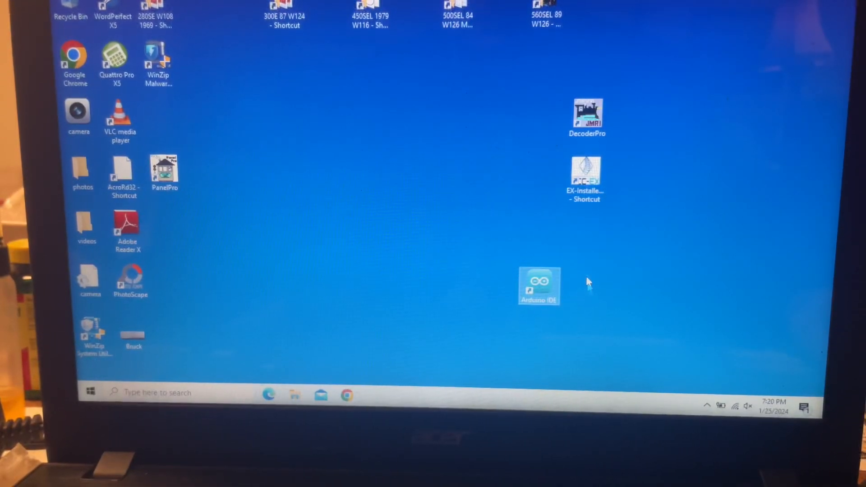
mouse_move(573, 279)
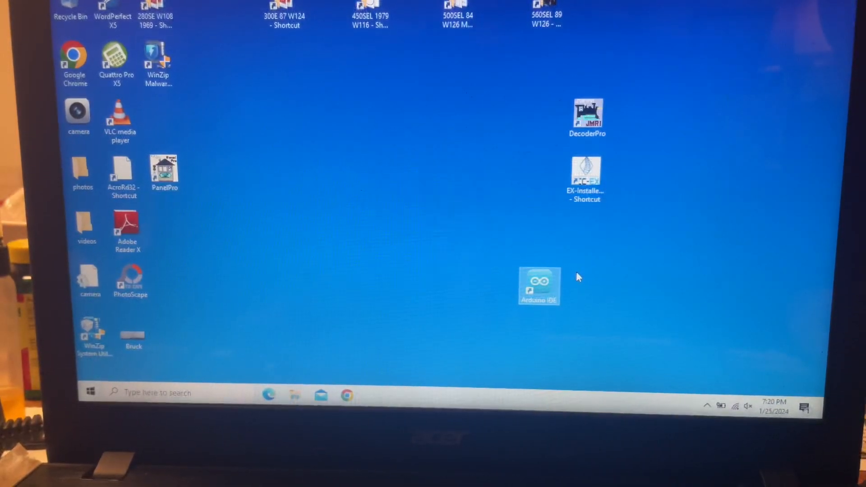
double_click(538, 285)
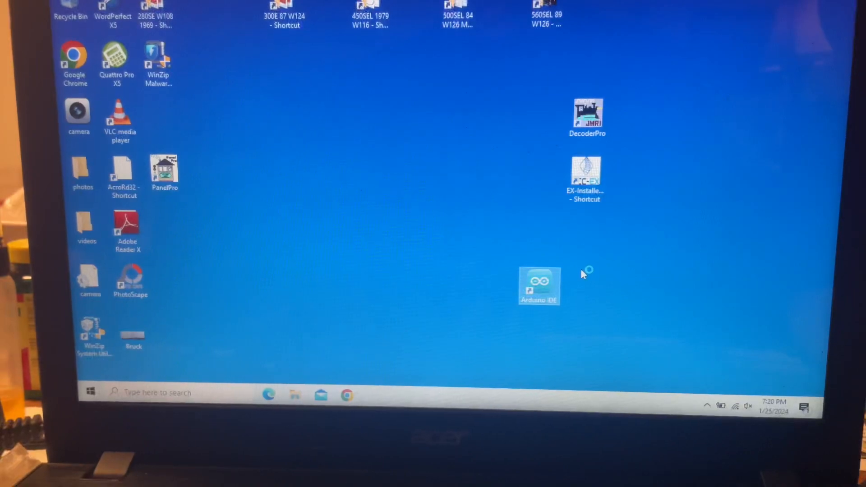
mouse_move(585, 260)
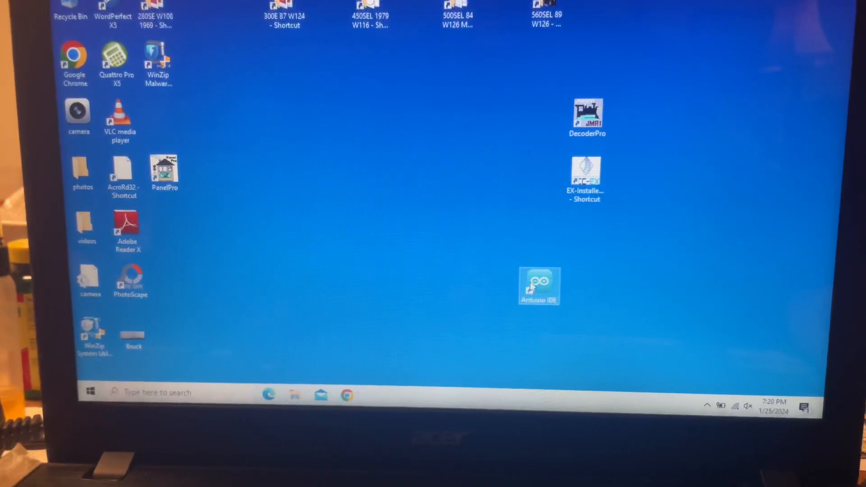
mouse_move(551, 289)
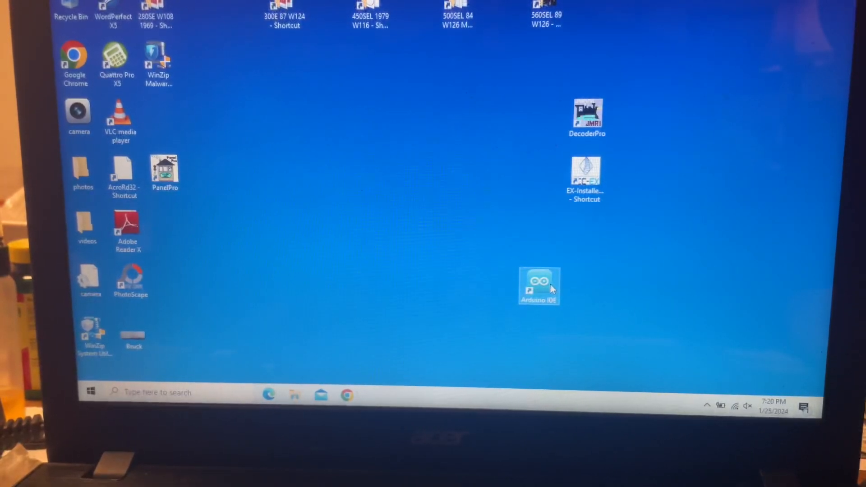
double_click(537, 286)
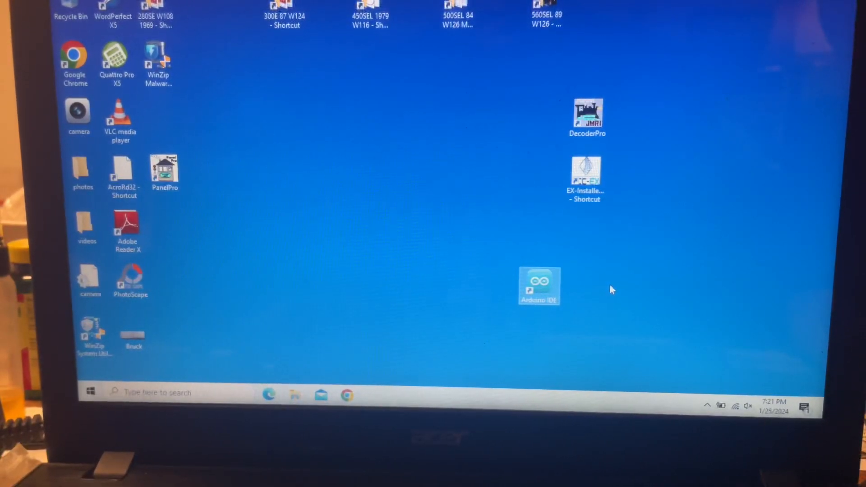
mouse_move(600, 288)
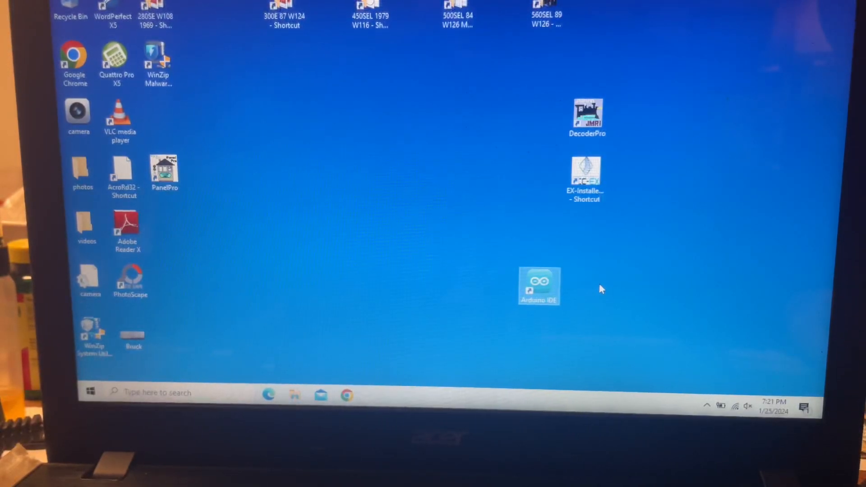
mouse_move(605, 287)
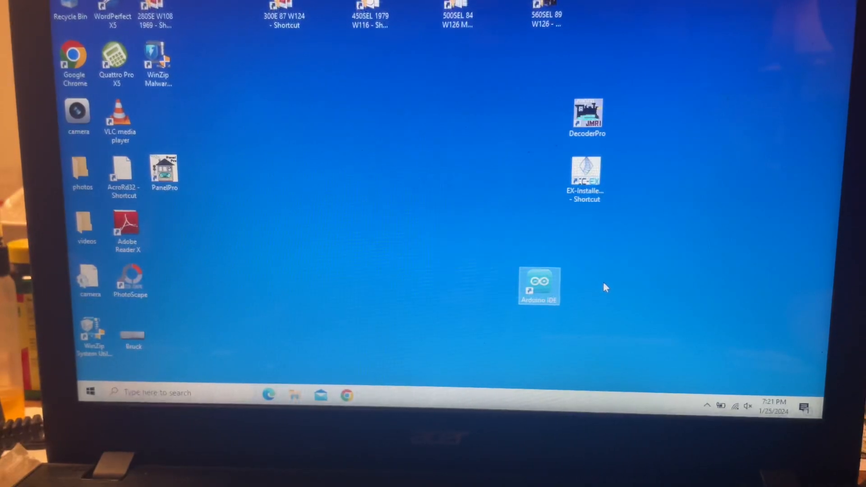
mouse_move(601, 298)
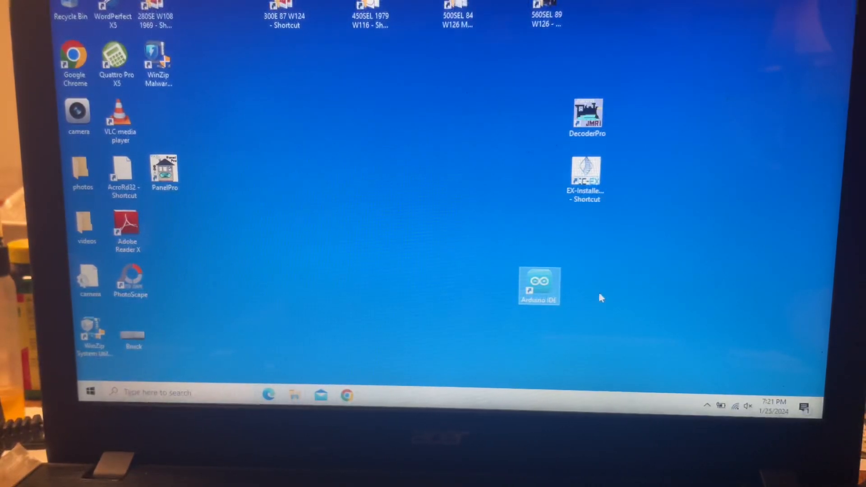
click(587, 116)
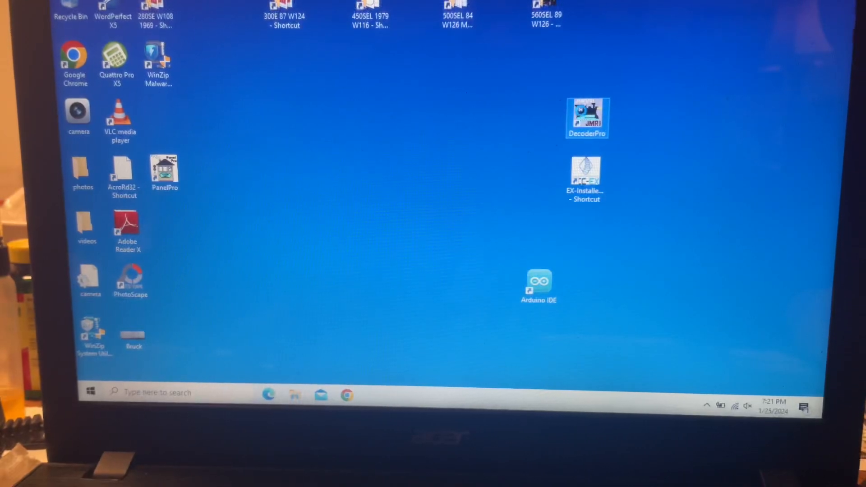